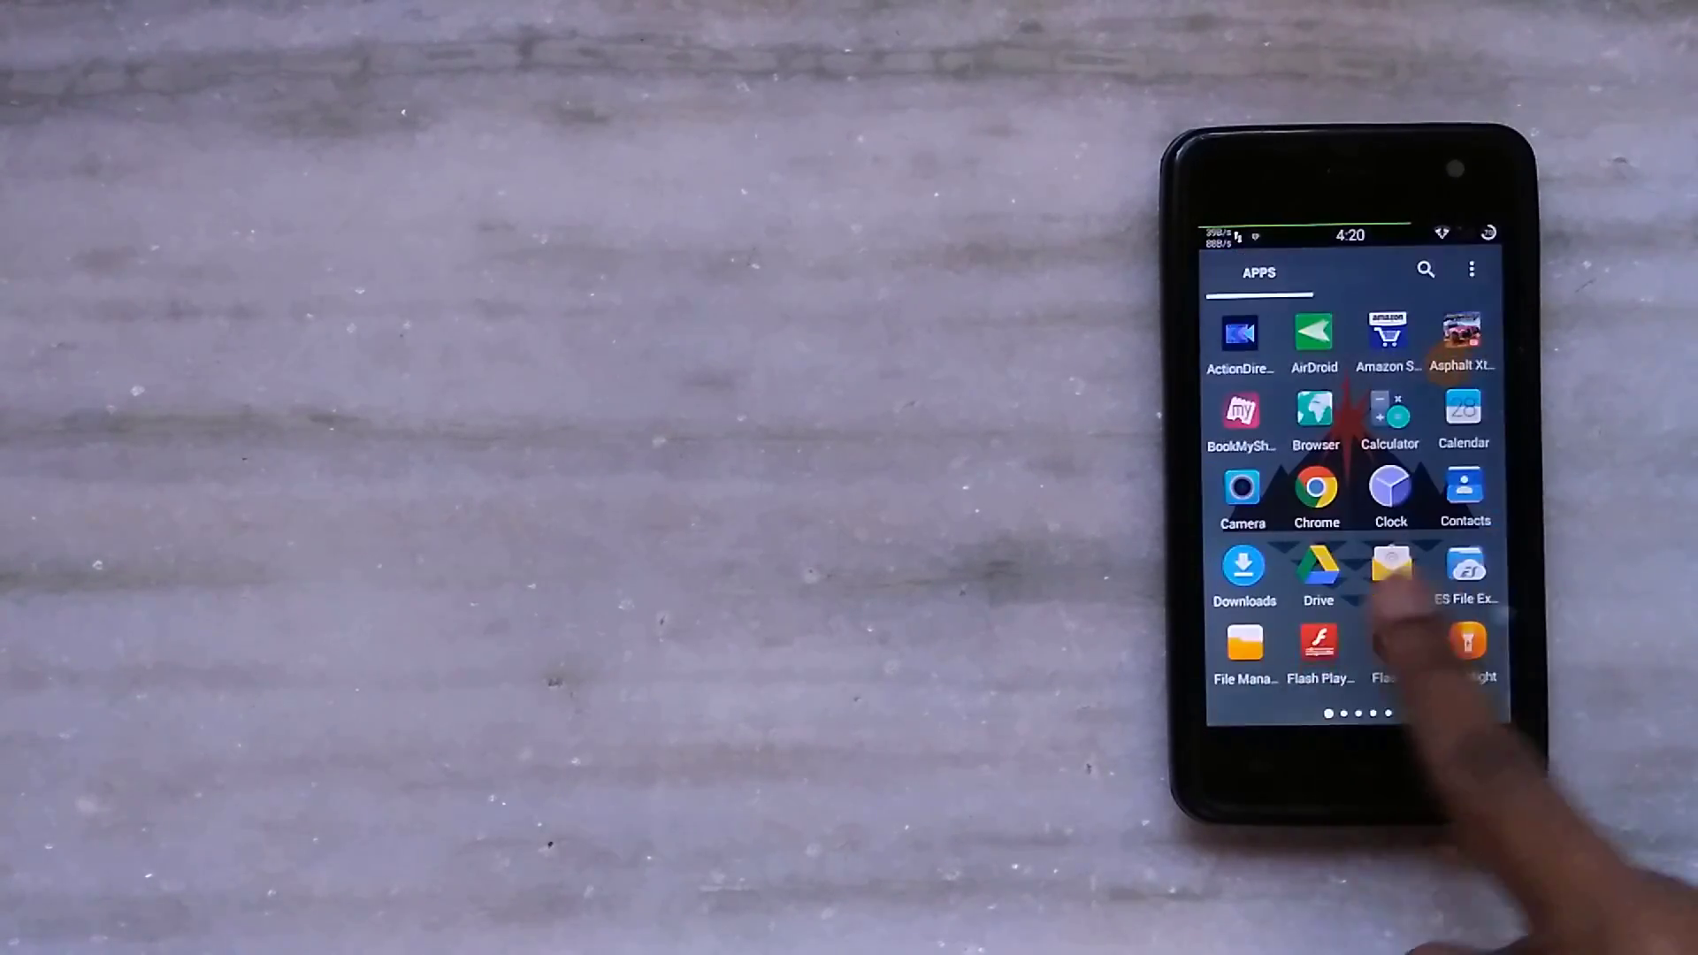
- Swipe through the app drawer to reach and launch Lucky Patcher
{"action": "scroll", "scroll_direction": "left", "scroll_amount": 3}
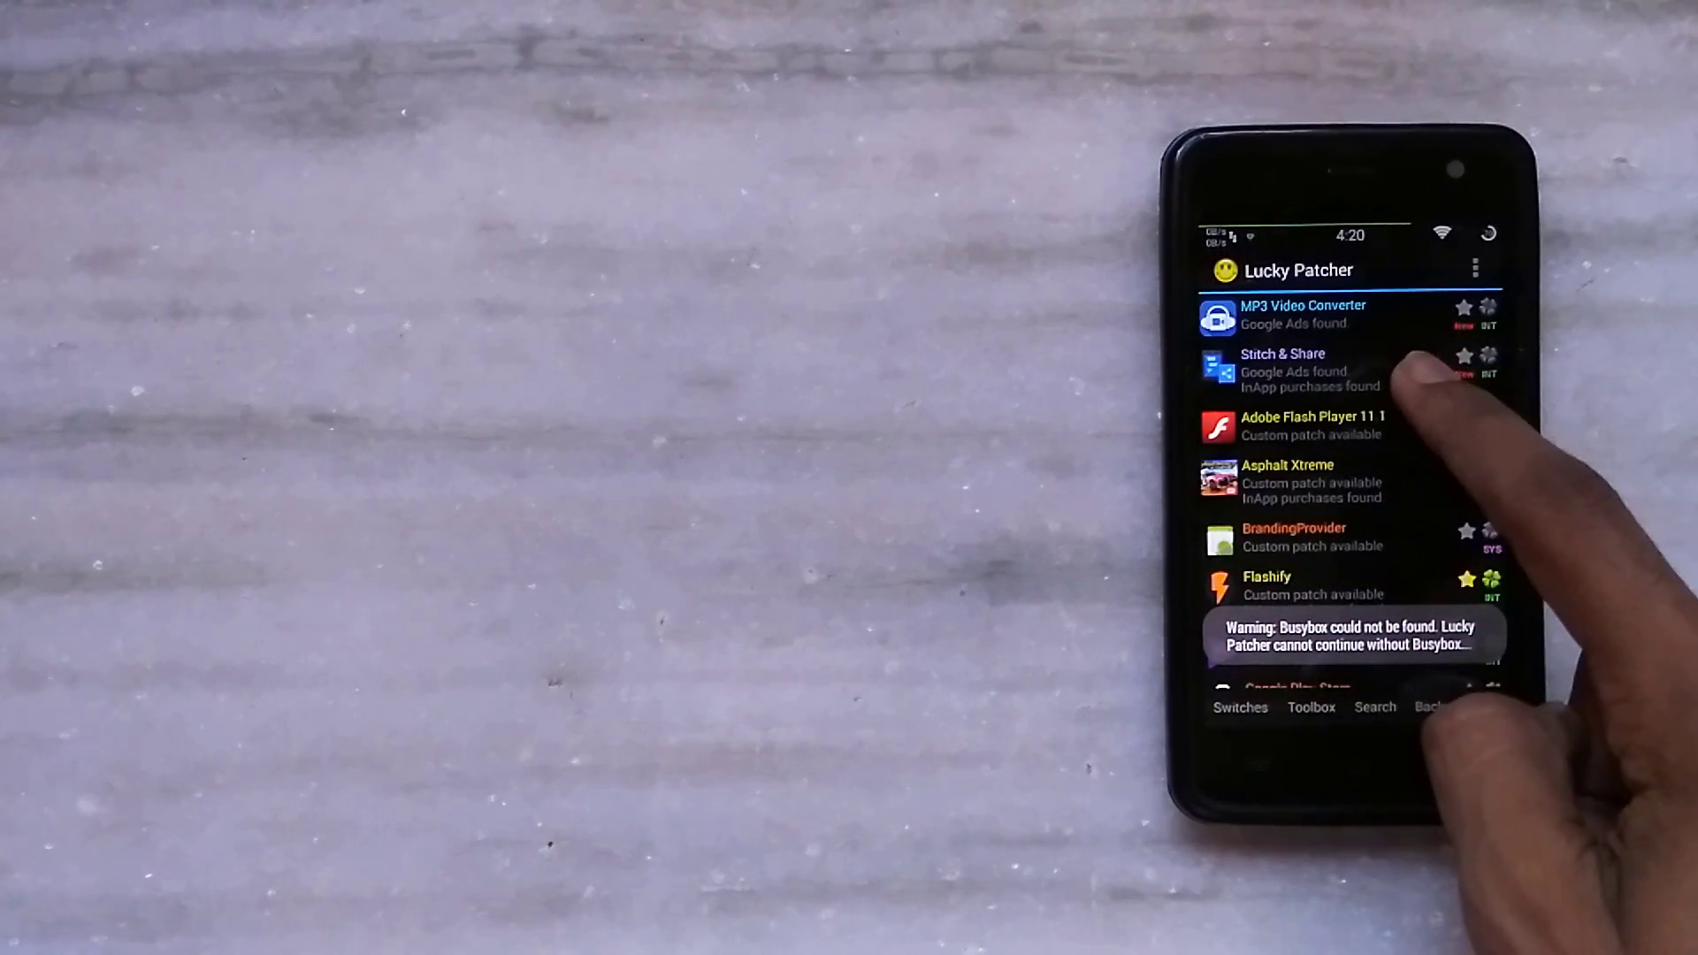
- Bring up Stitch & Share's menu of patches with LVL and InApp emulation support ticked
{"action": "left_click", "coordinate": [1300, 368]}
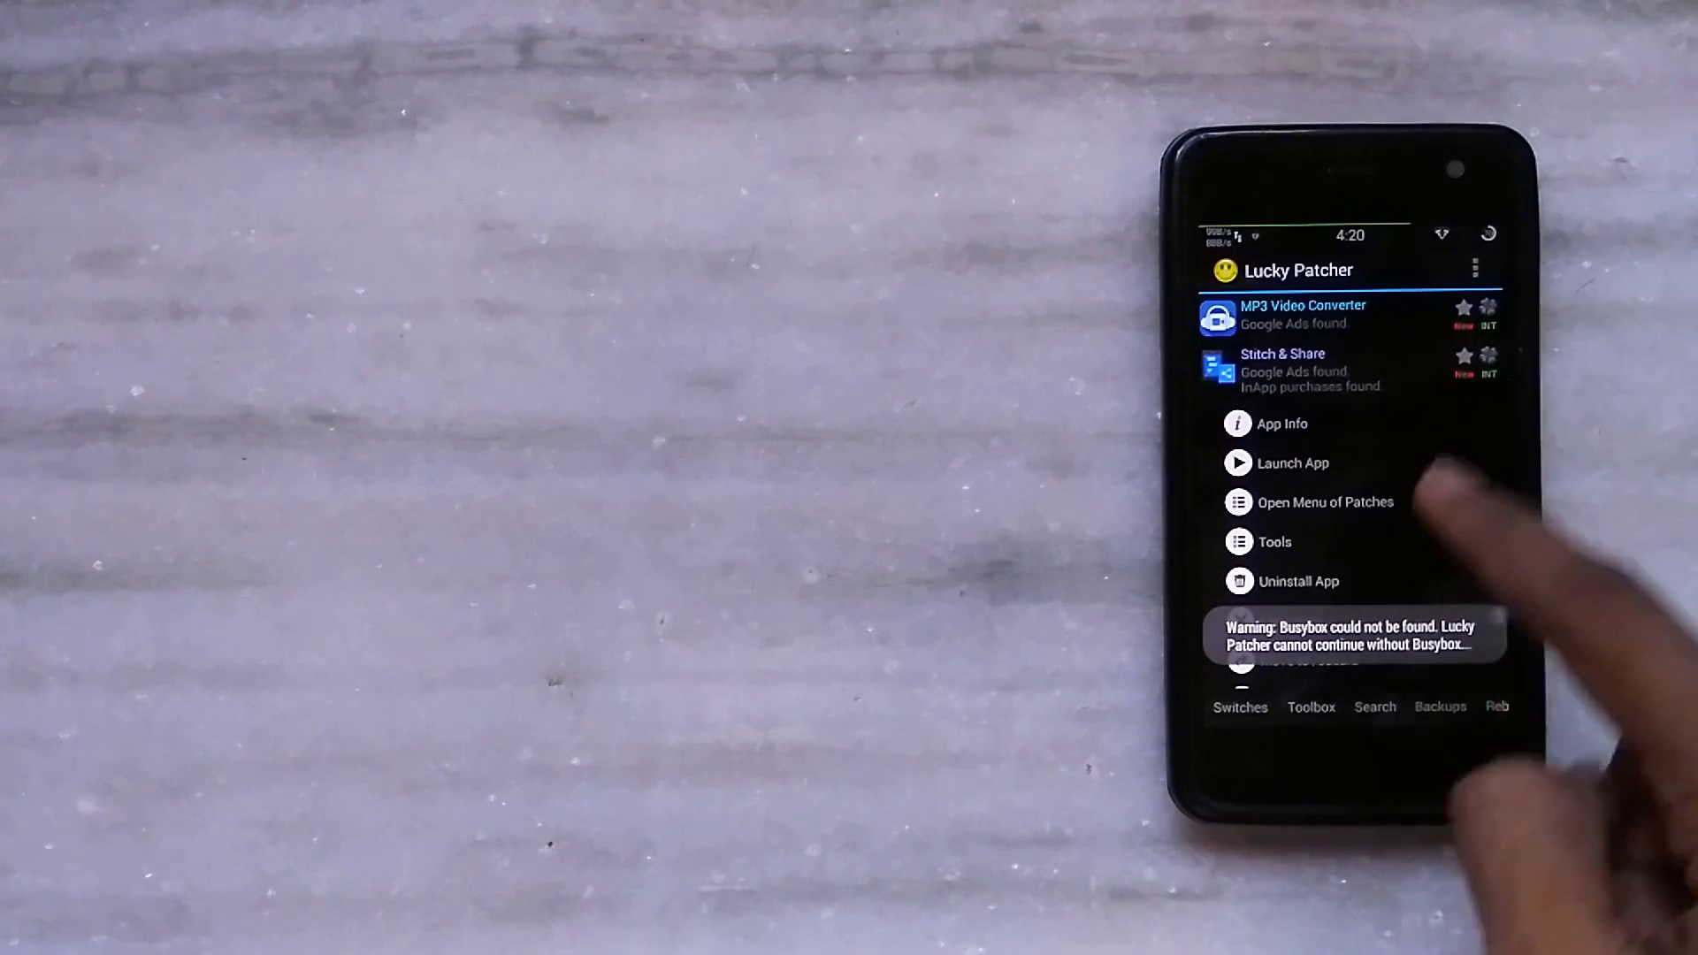
{"action": "left_click", "coordinate": [1323, 500]}
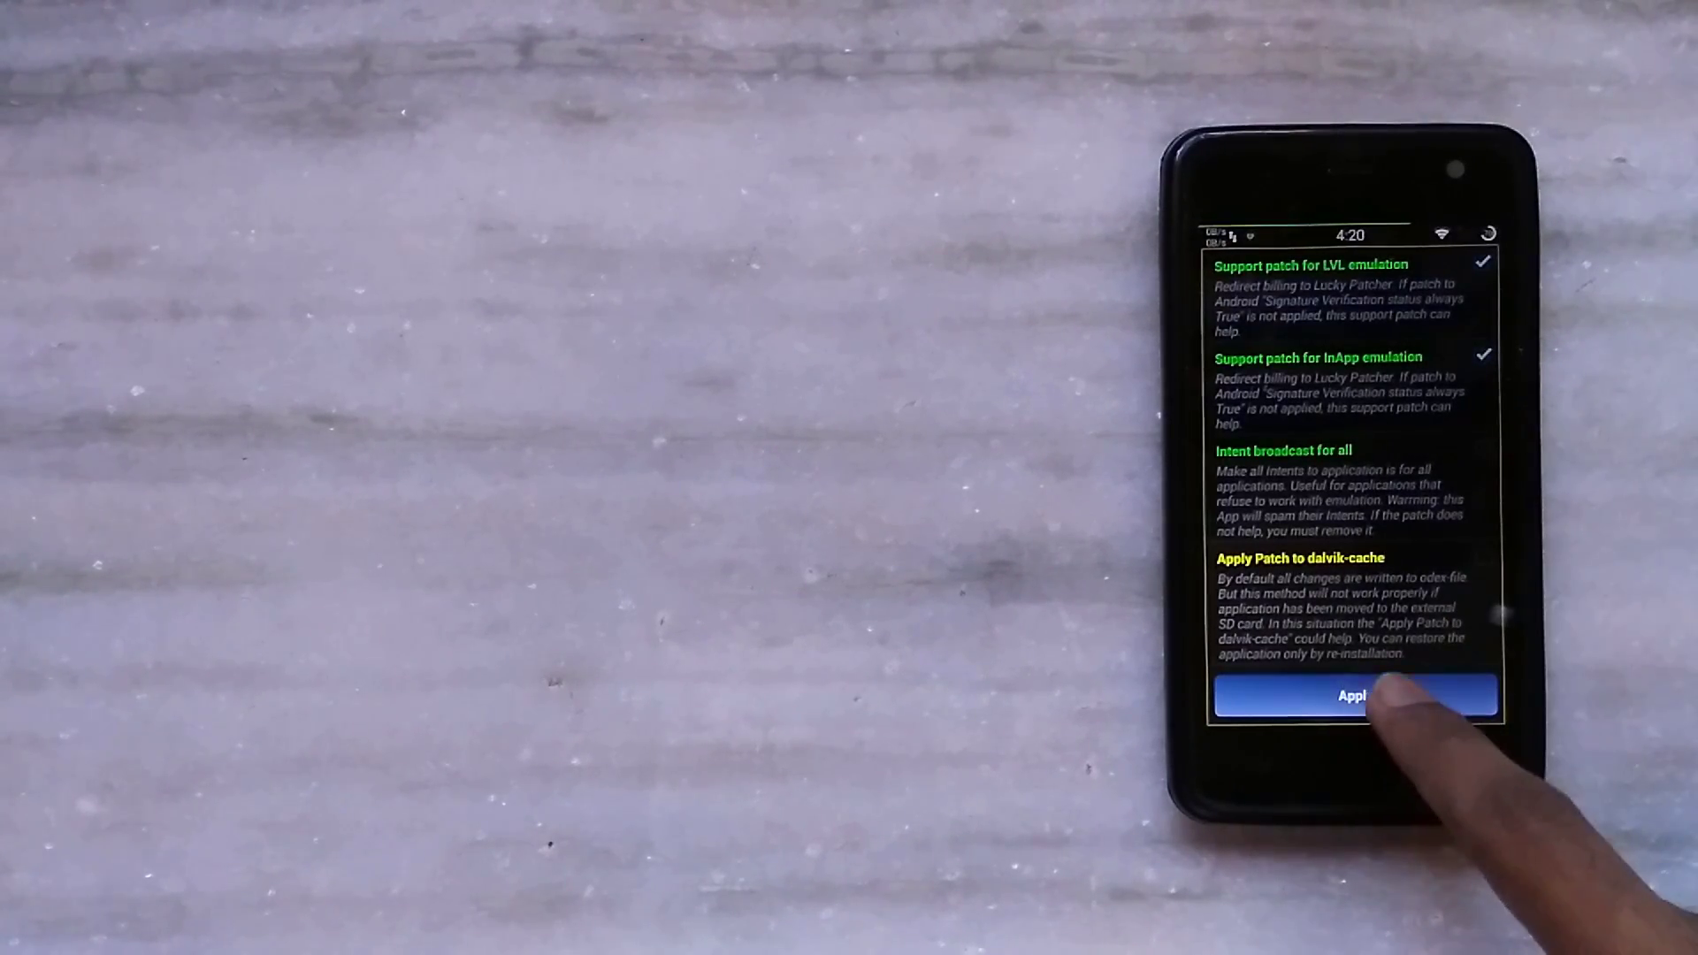
- Apply the patches (two of four patterns succeed), launch Stitch & Share and show its navigation menu
{"action": "left_click", "coordinate": [1353, 696]}
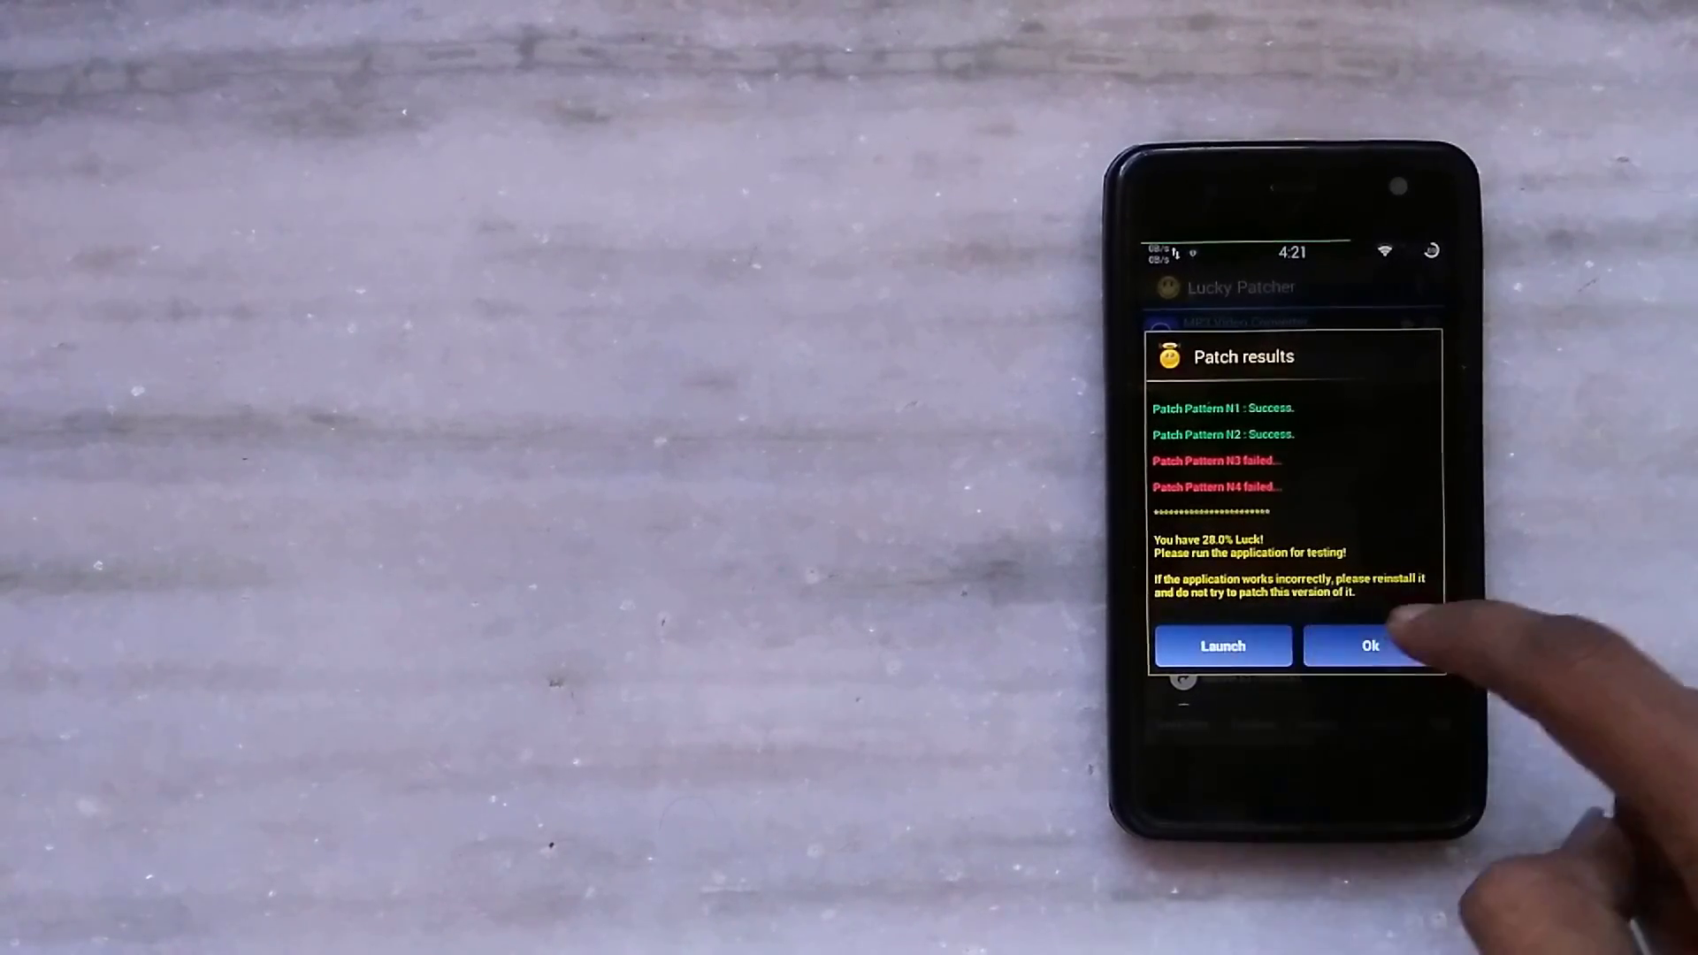
{"action": "left_click", "coordinate": [1371, 646]}
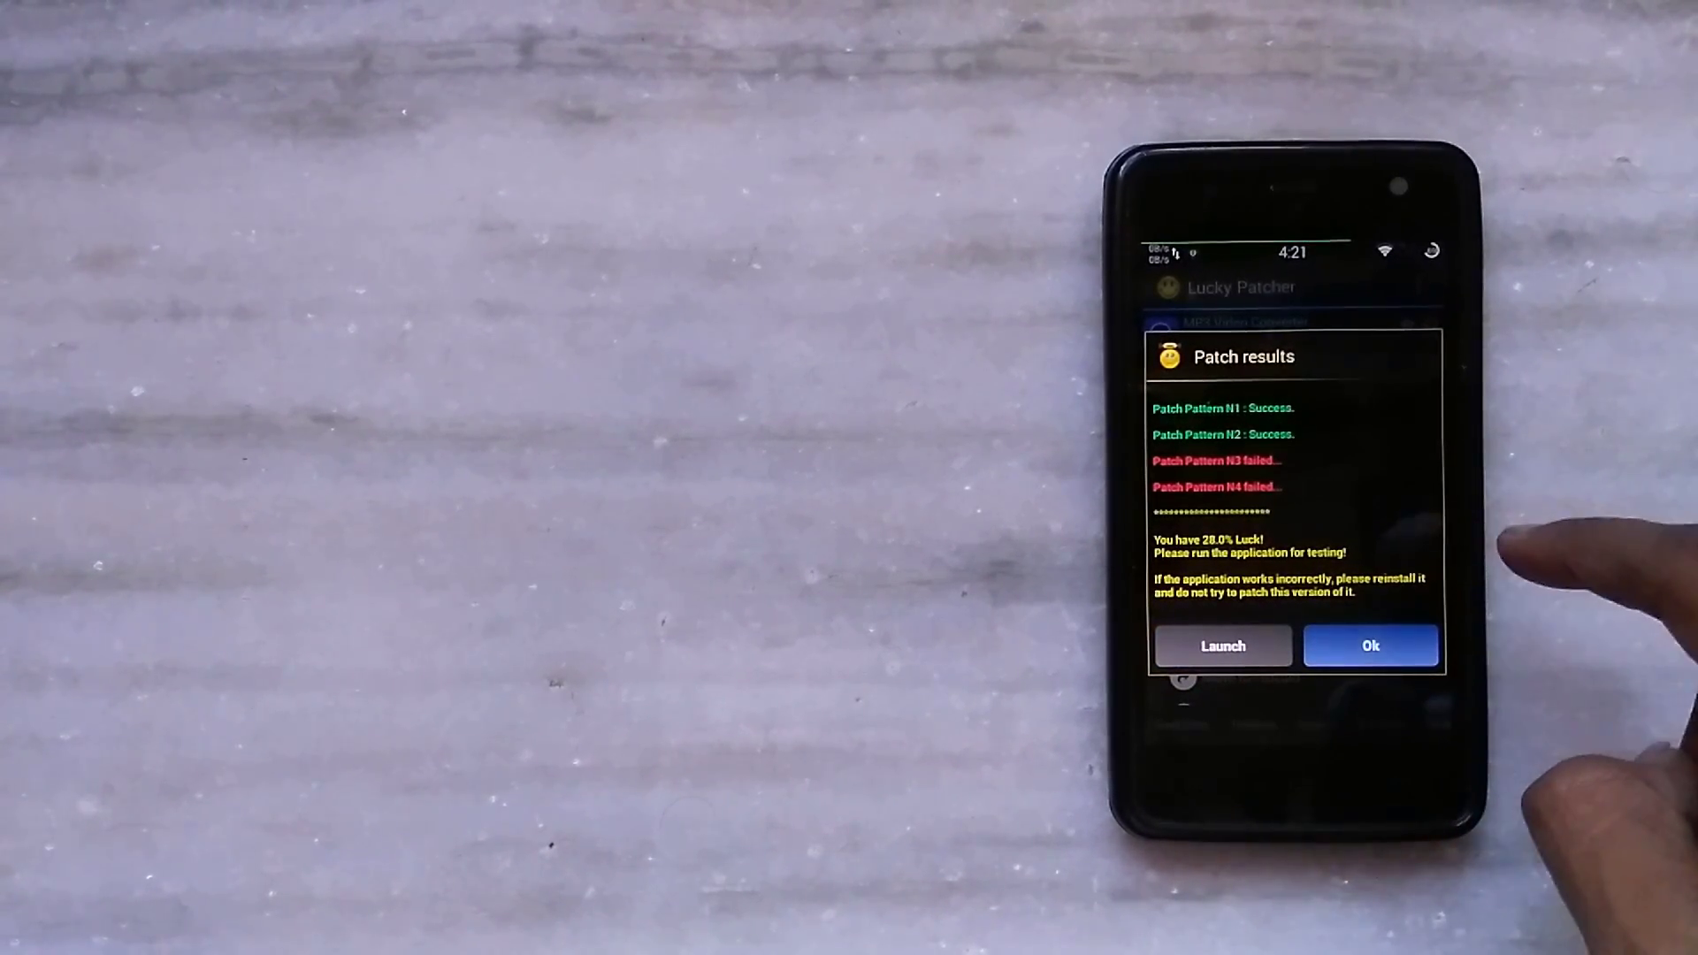
{"action": "left_click", "coordinate": [1370, 646]}
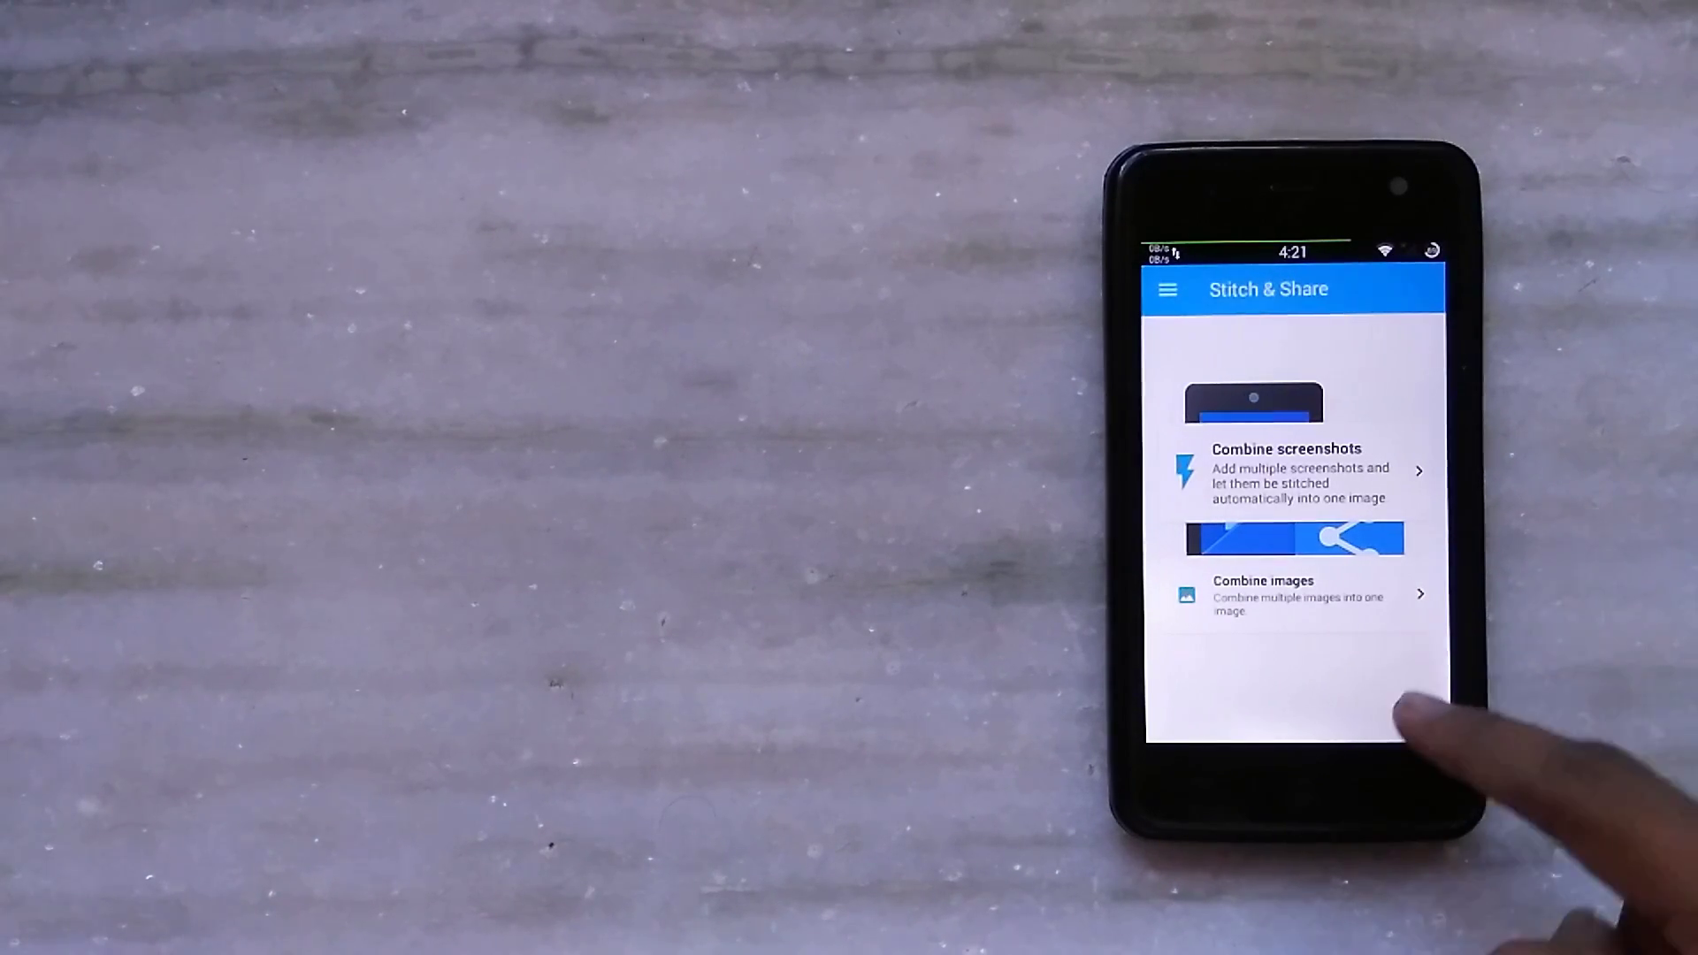
{"action": "left_click", "coordinate": [1169, 288]}
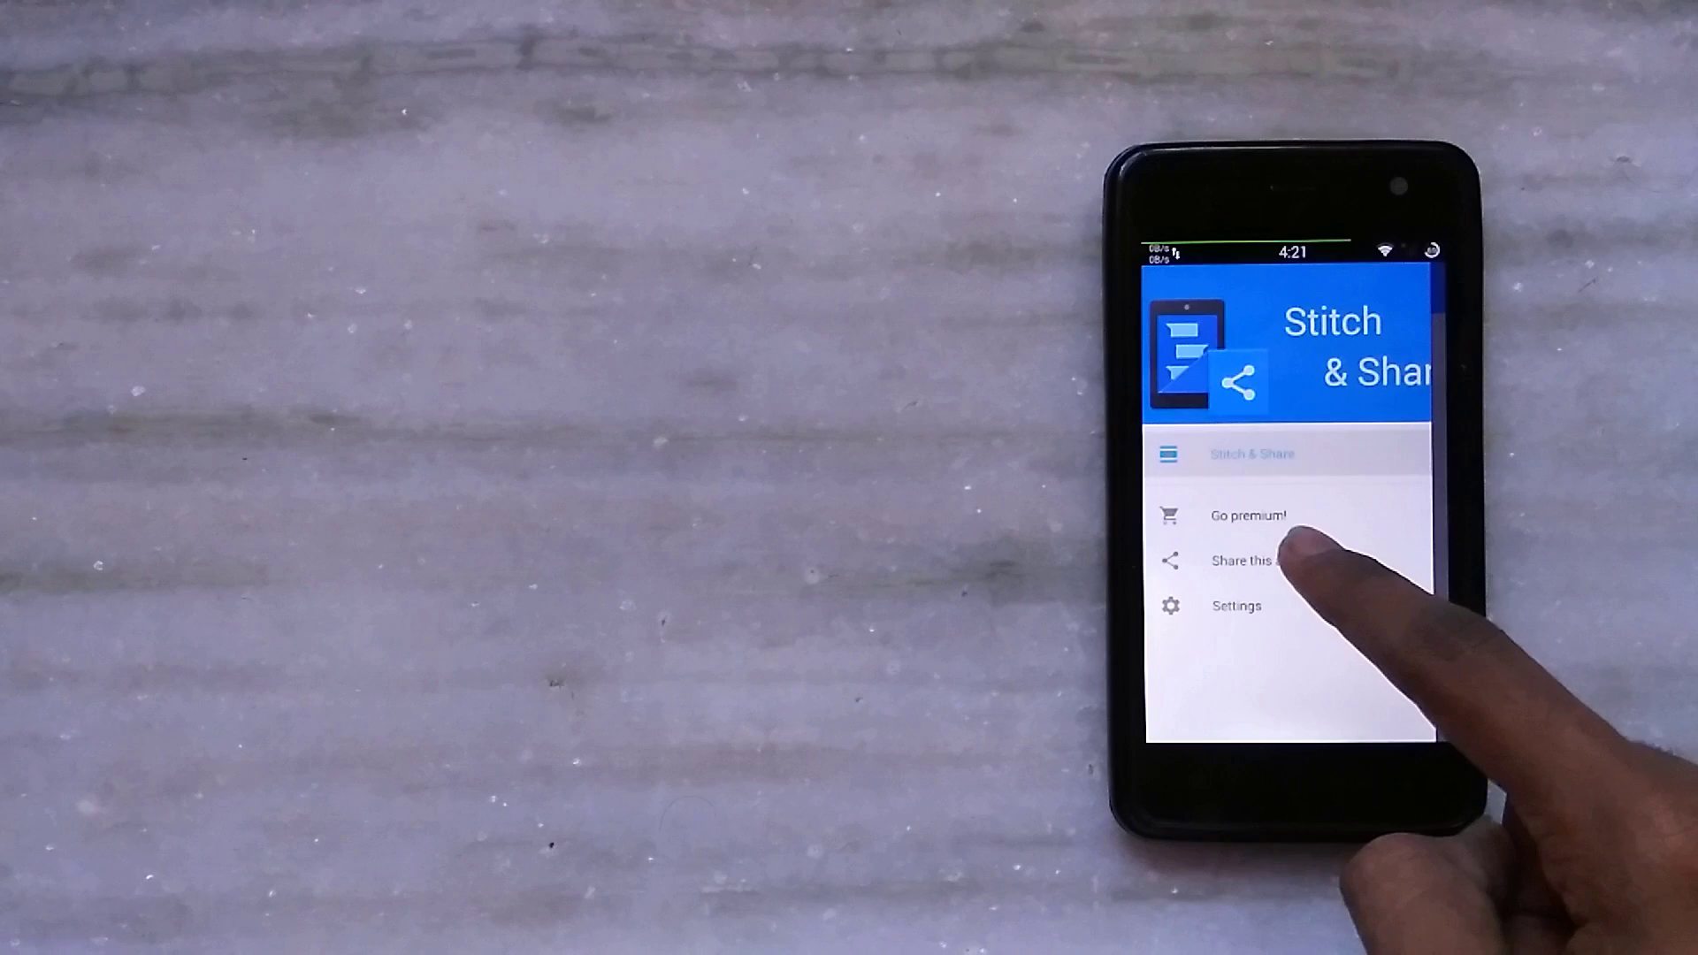
- Choose Go premium! and buy the upgrade at the 0.80 price
{"action": "left_click", "coordinate": [1247, 514]}
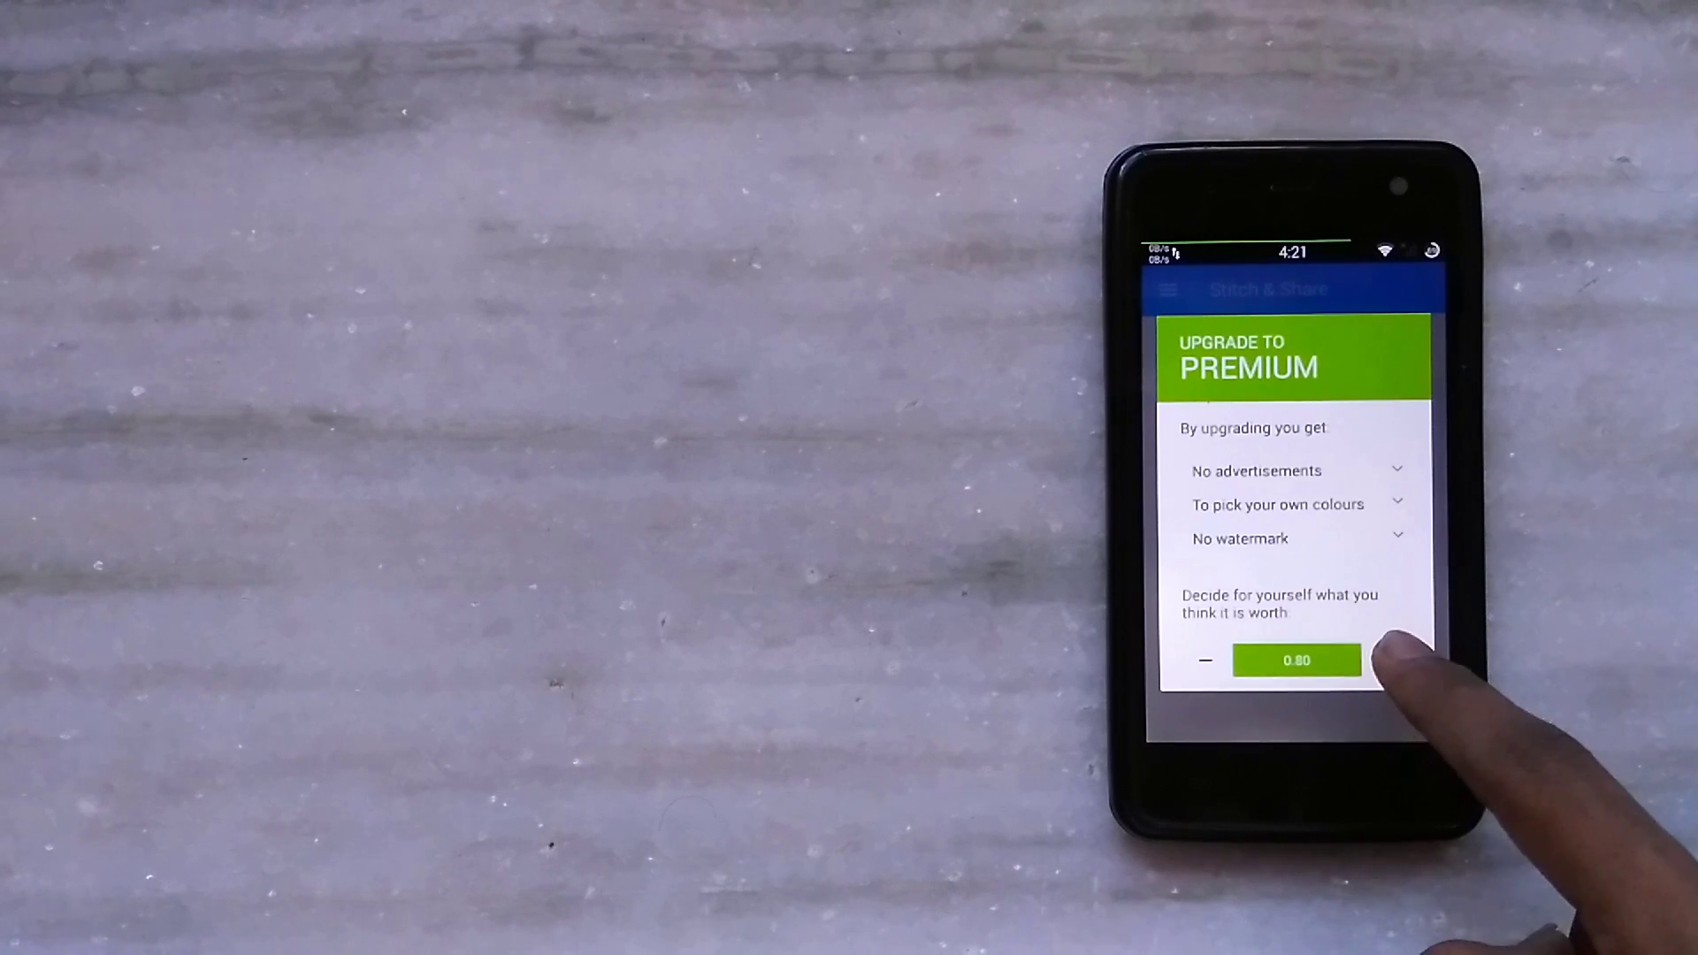
{"action": "left_click", "coordinate": [1296, 660]}
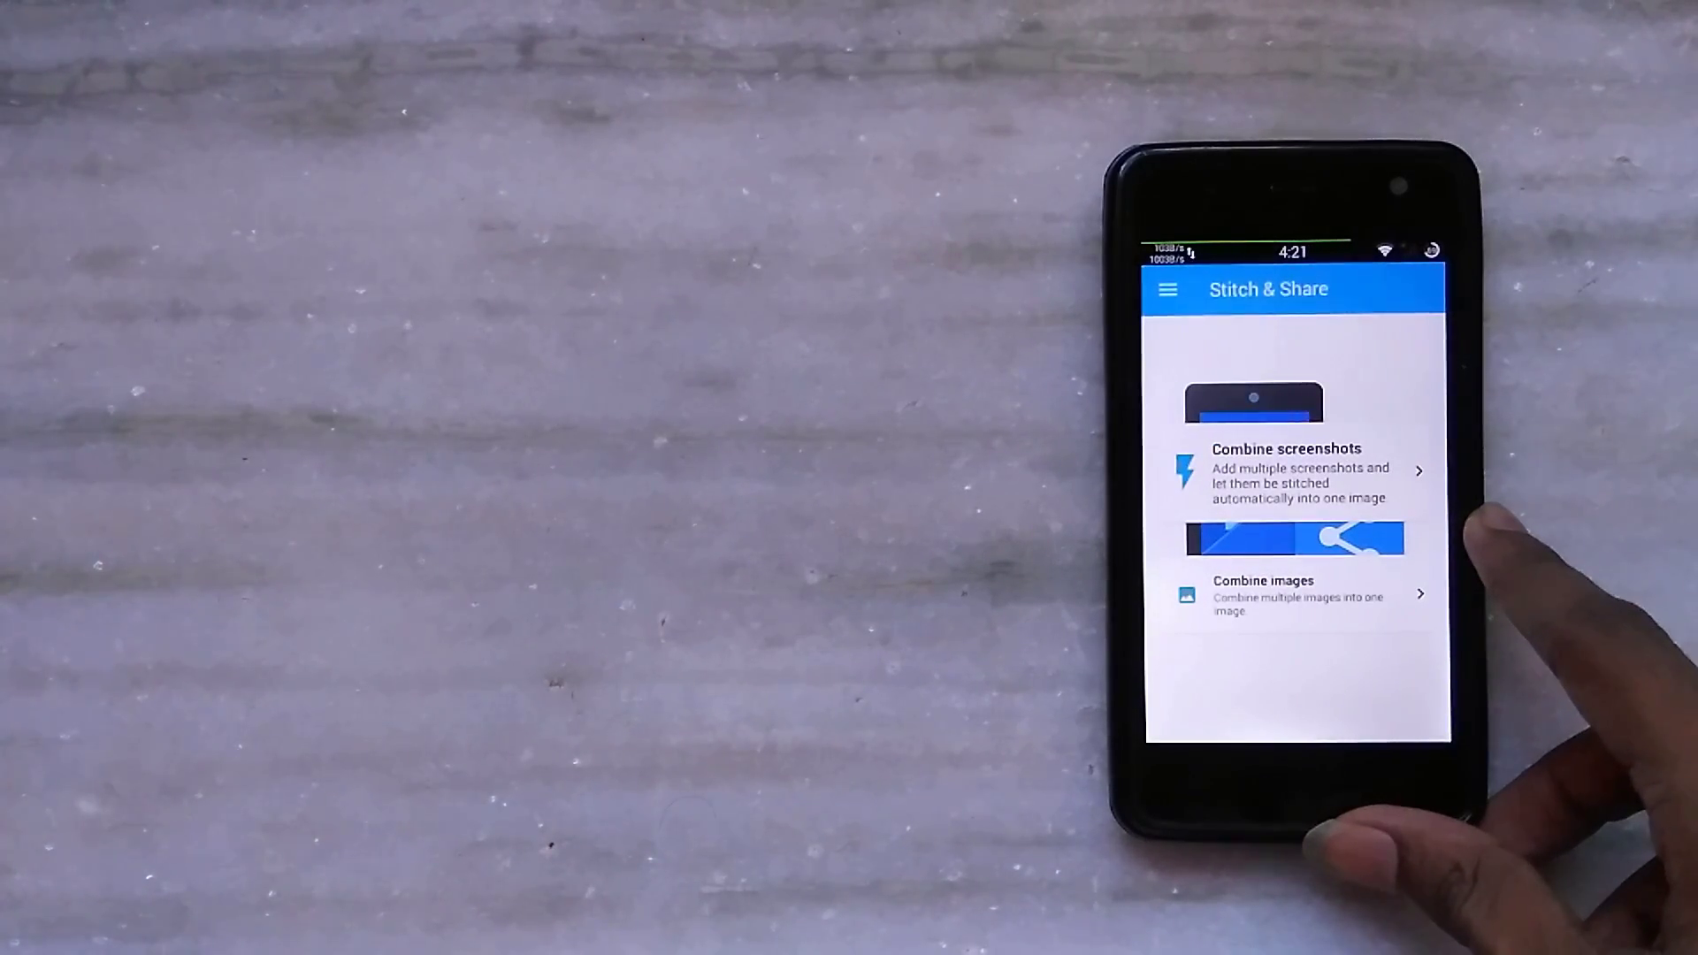
{"action": "left_click", "coordinate": [1169, 289]}
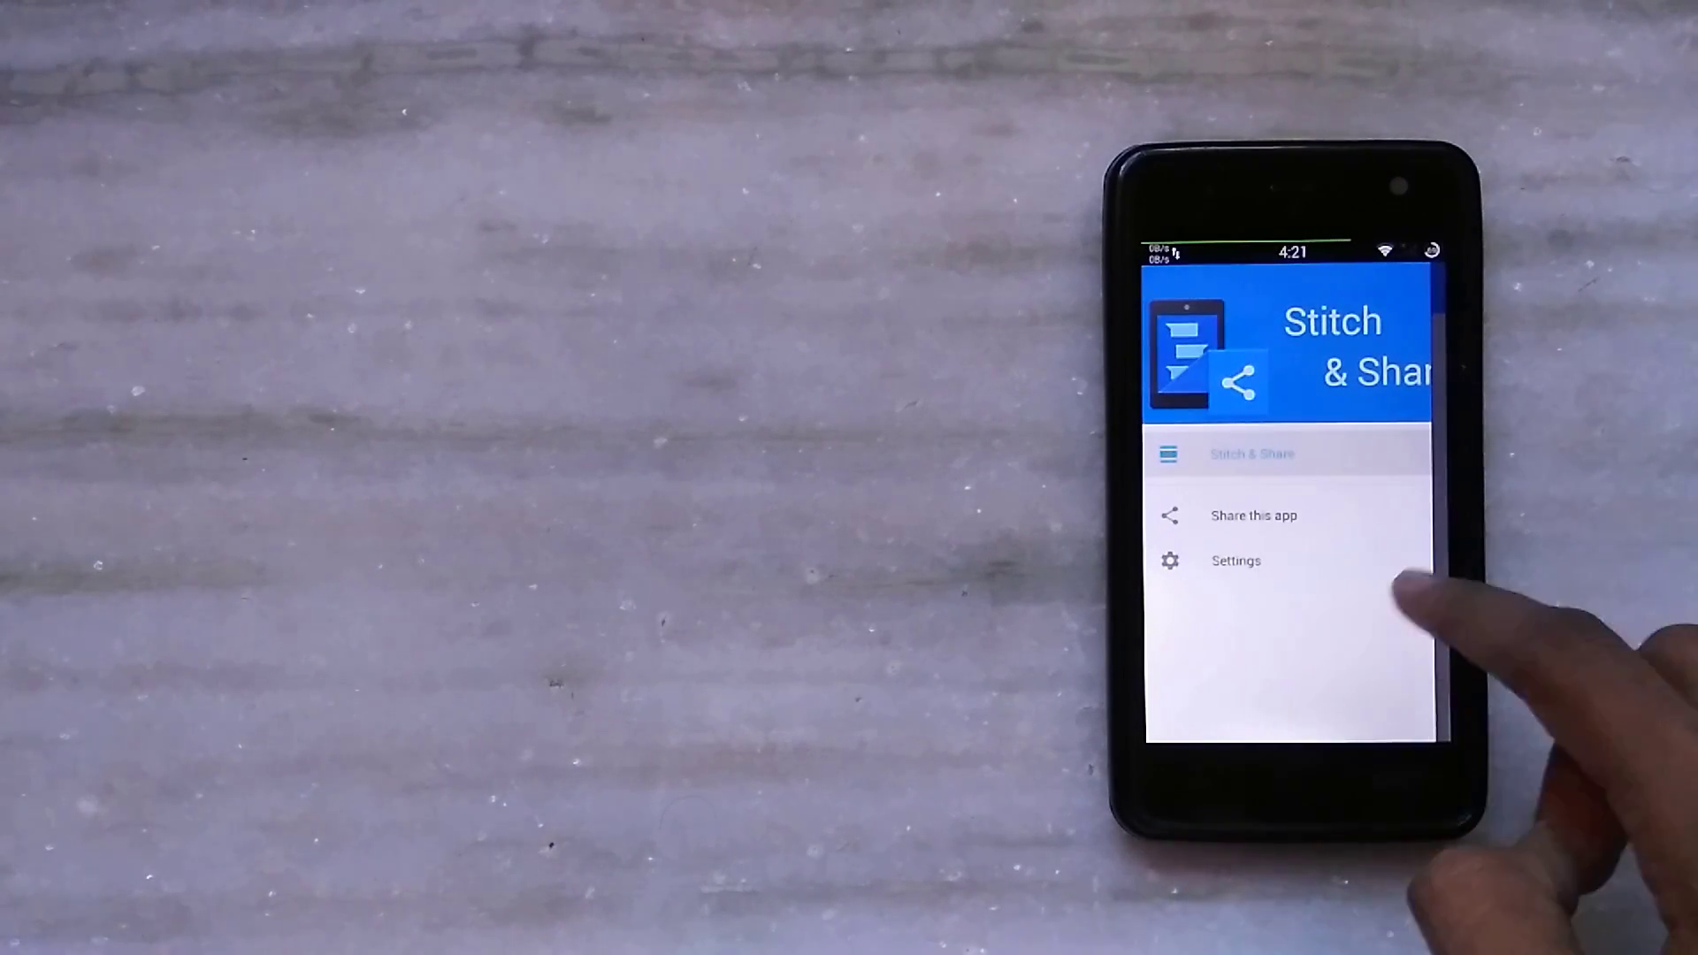
{"action": "left_click", "coordinate": [1251, 454]}
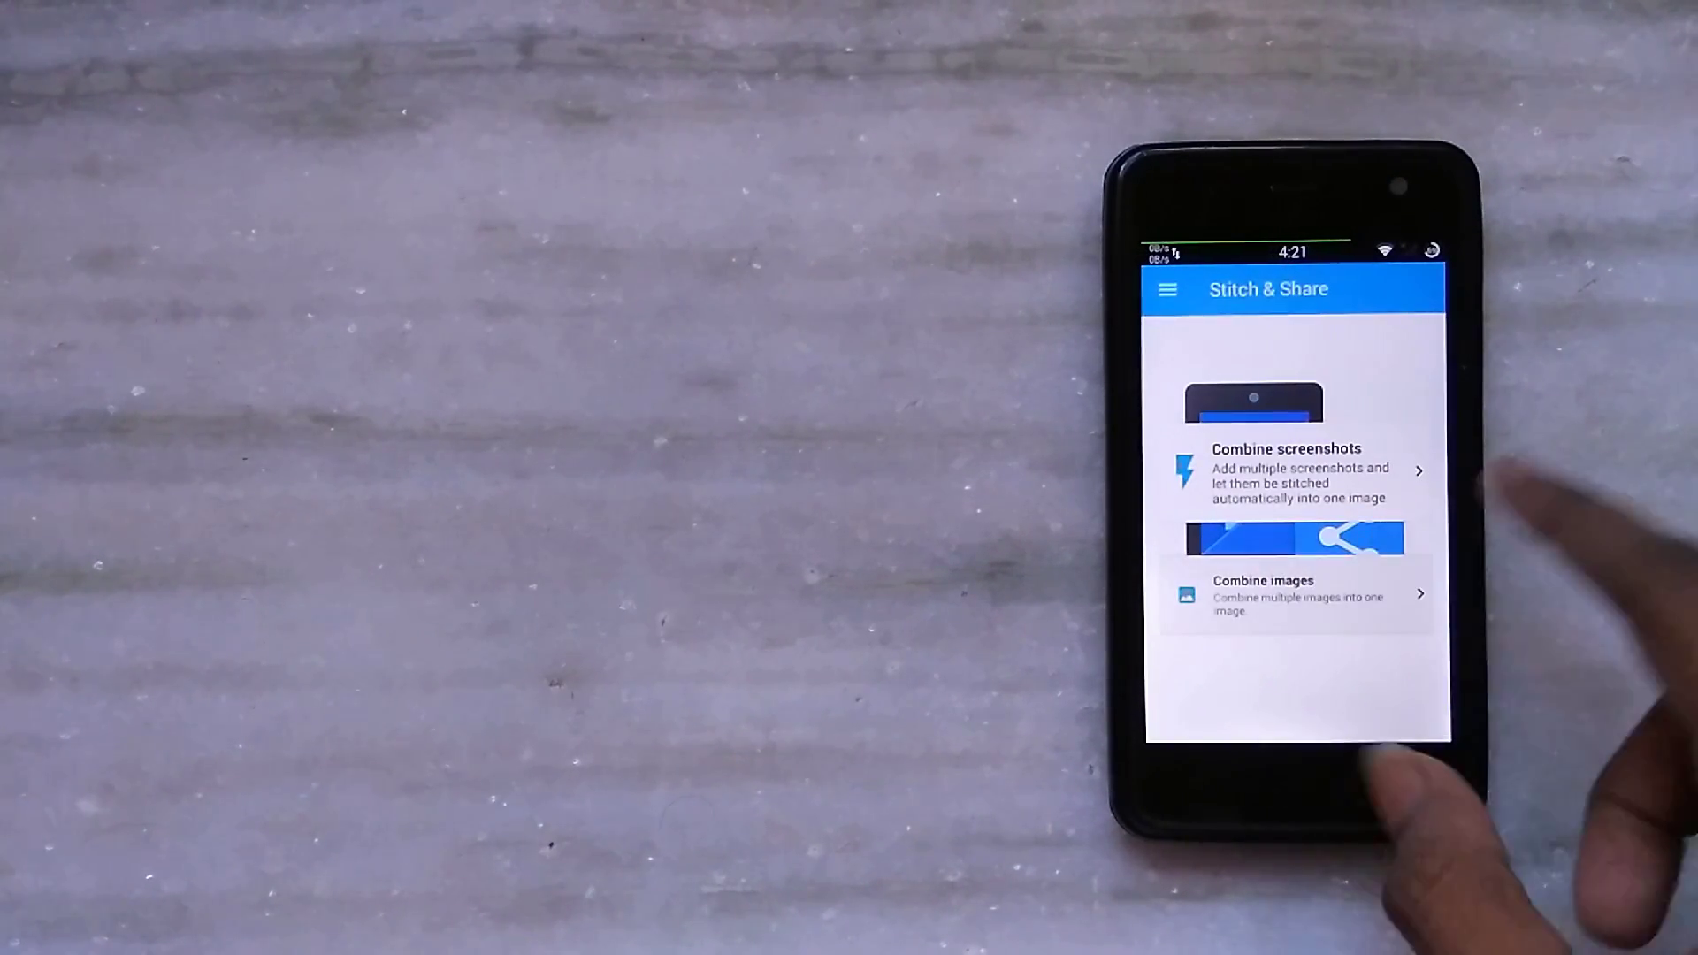